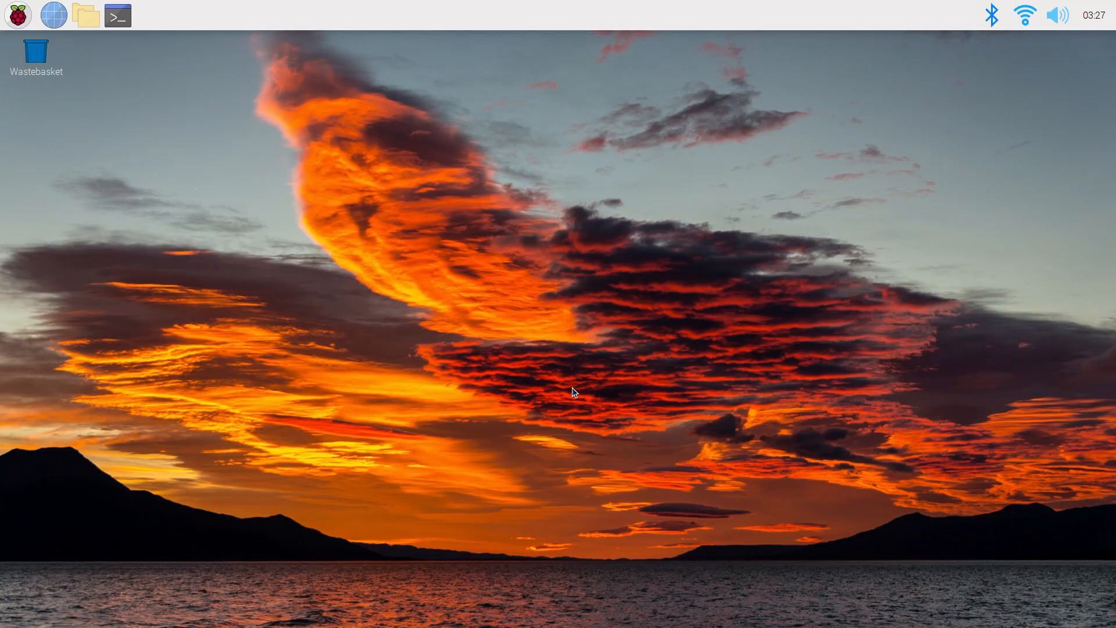
{"action": "mouse_move", "coordinate": [1025, 15]}
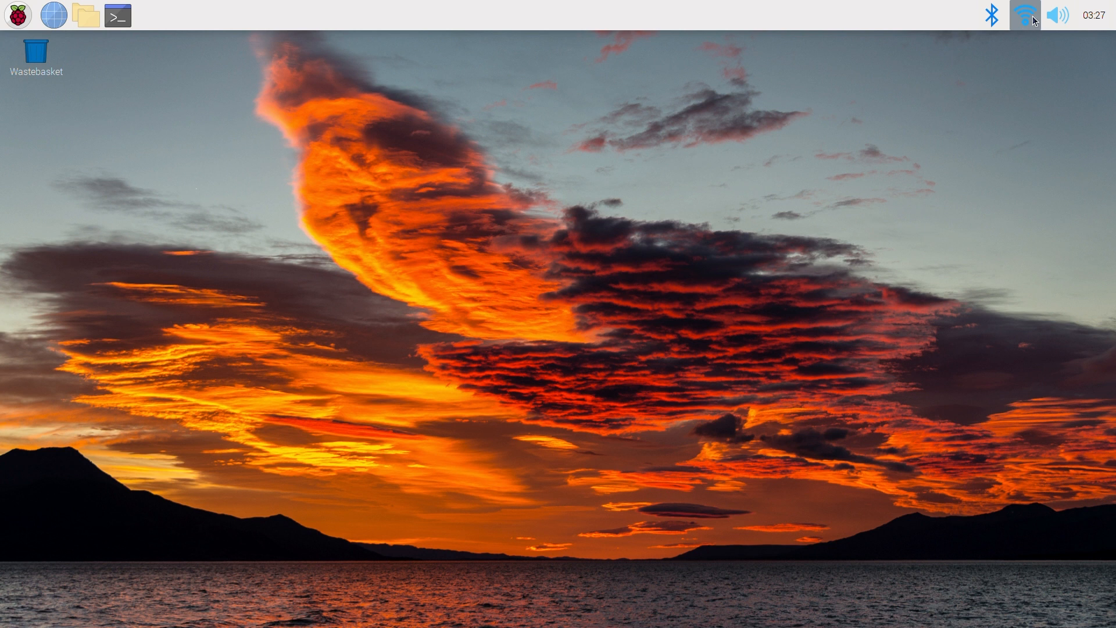
{"action": "mouse_move", "coordinate": [1032, 20]}
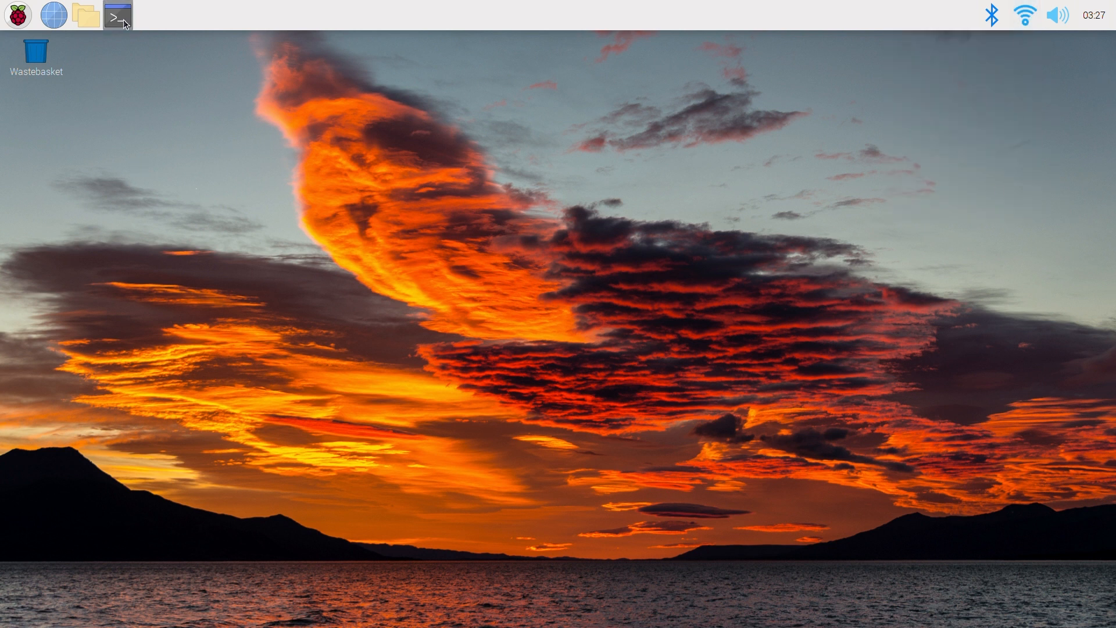
Launch LXTerminal from the taskbar.
{"action": "left_click", "coordinate": [116, 15]}
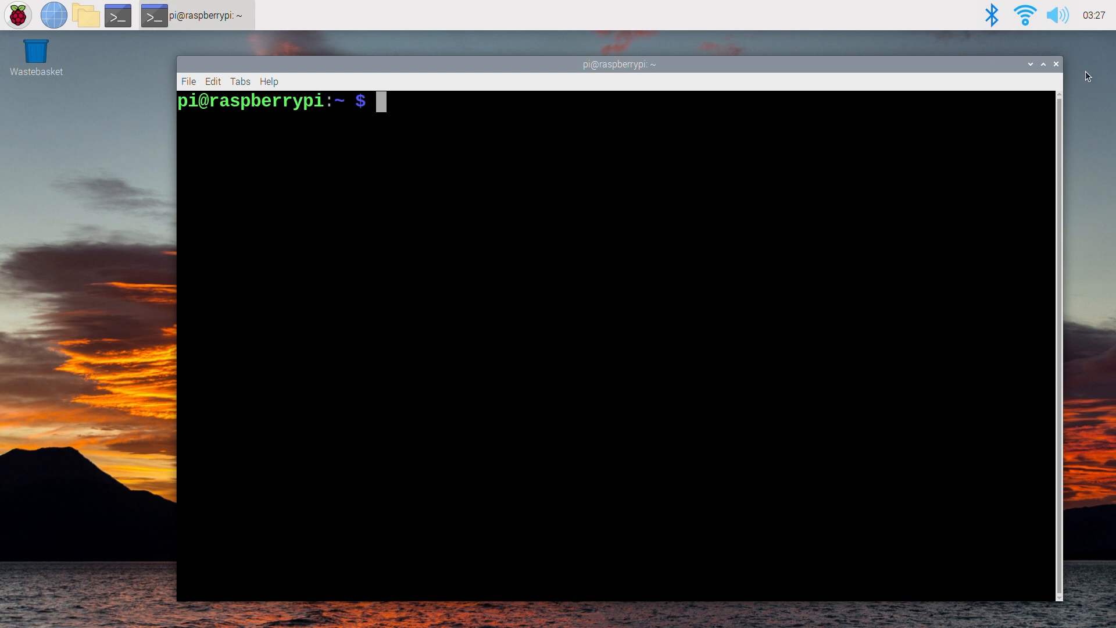
{"action": "mouse_move", "coordinate": [1064, 604]}
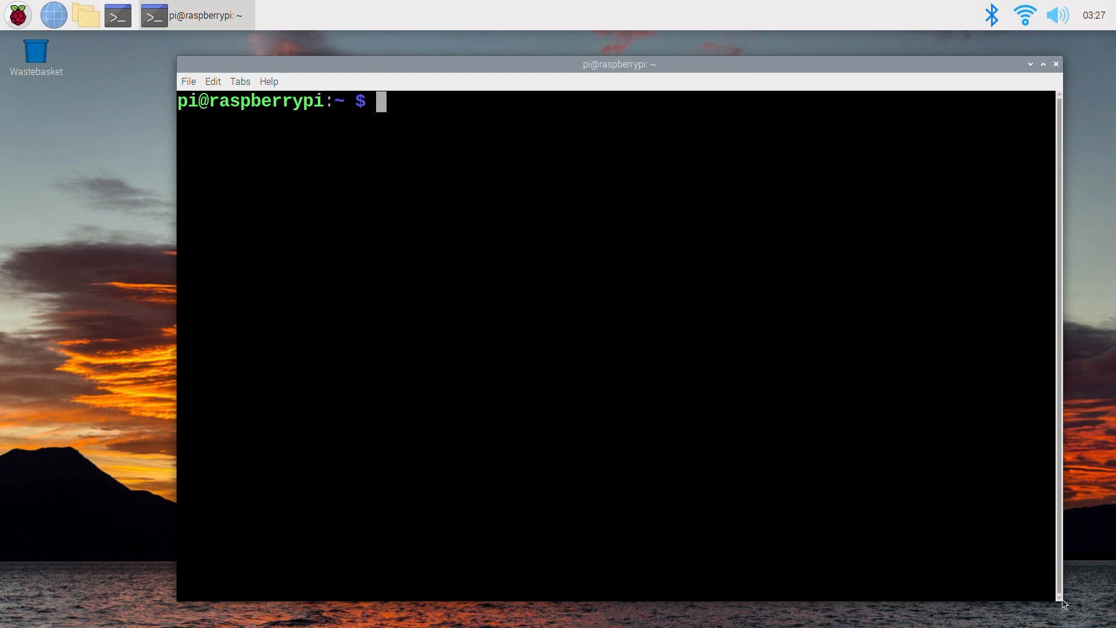
Narrow the terminal and bring the tutorial's python-smbus, i2c-tools and servokit install commands into view.
{"action": "left_click_drag", "start_coordinate": [617, 63], "coordinate": [471, 54]}
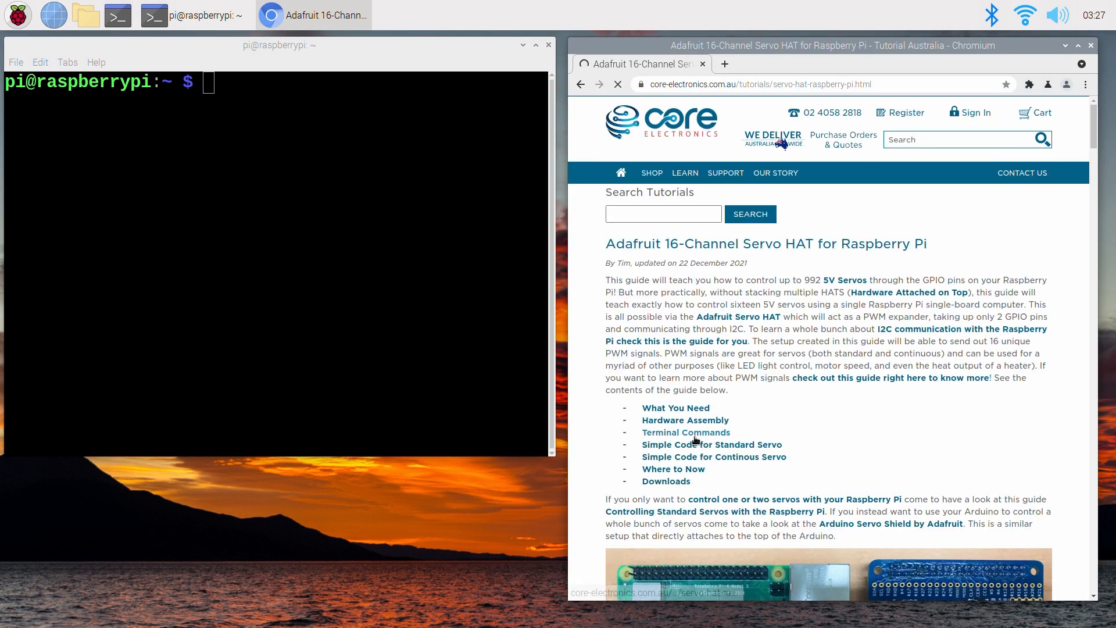
{"action": "mouse_move", "coordinate": [686, 432]}
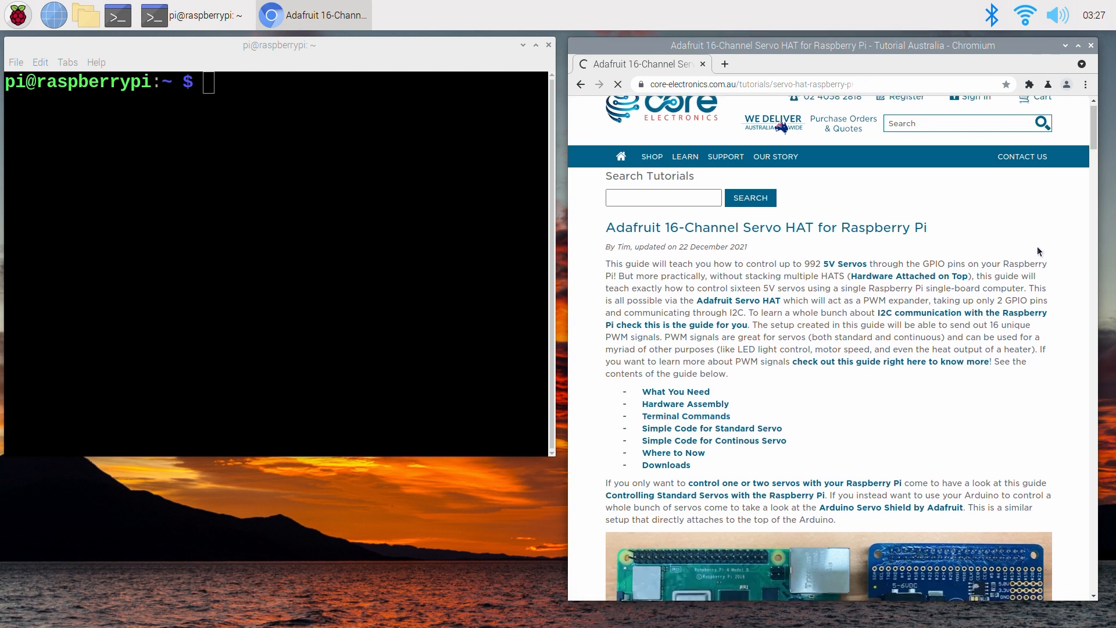
{"action": "scroll", "scroll_direction": "down", "scroll_amount": 3}
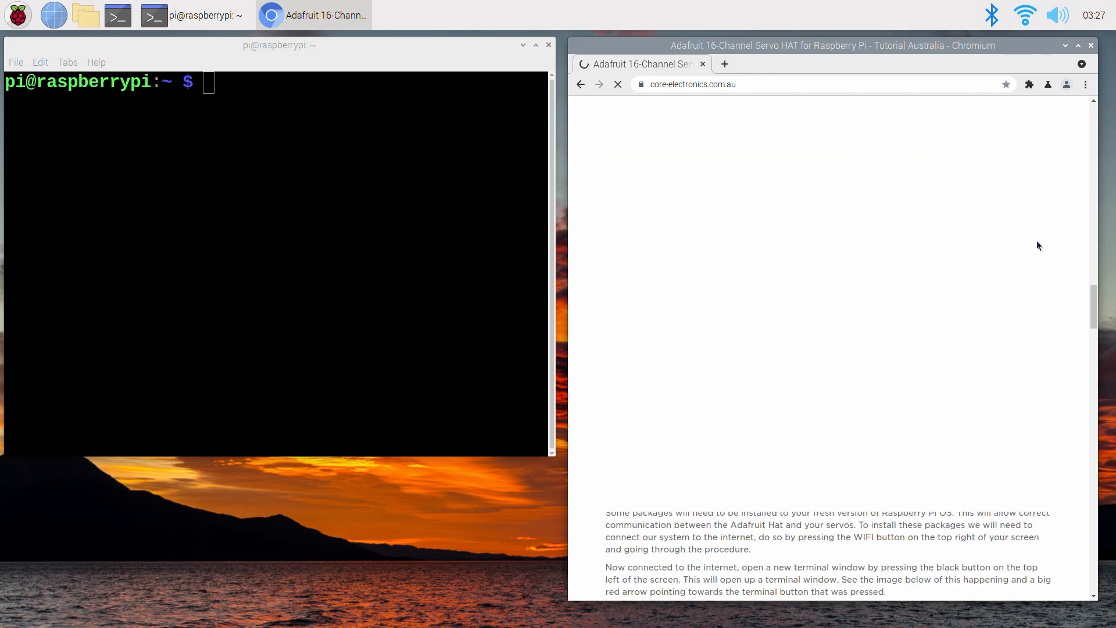
{"action": "scroll", "scroll_direction": "down", "scroll_amount": 3}
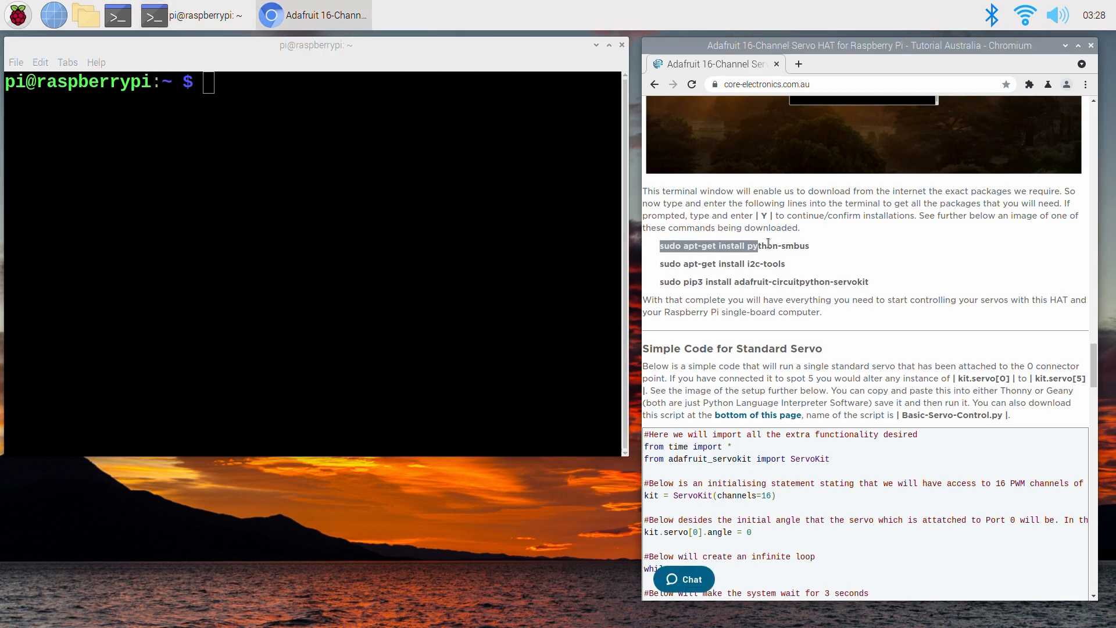
Run the python-smbus, i2c-tools and adafruit-circuitpython-servokit install commands in the terminal.
{"action": "right_click", "coordinate": [734, 245]}
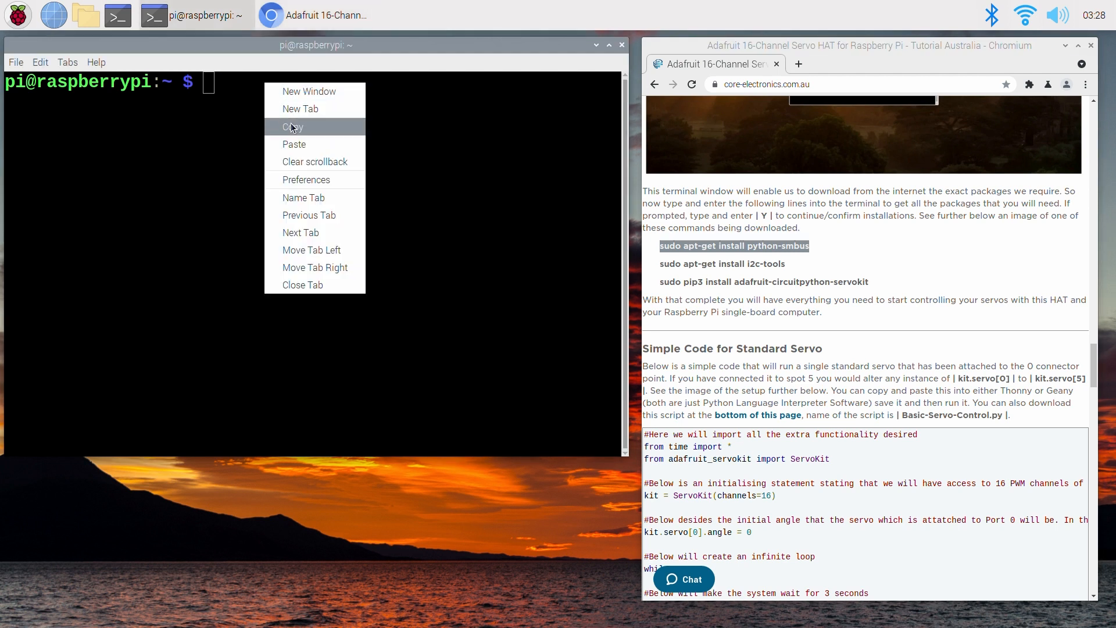
{"action": "left_click", "coordinate": [293, 144]}
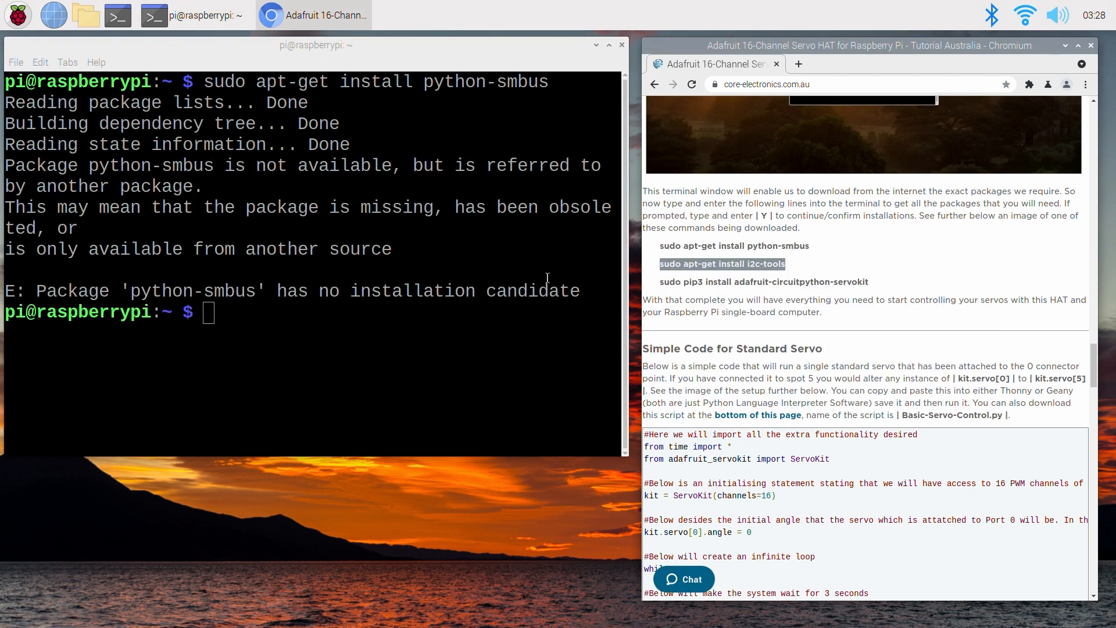
{"action": "type", "text": "sudo apt-get install i2c-tools"}
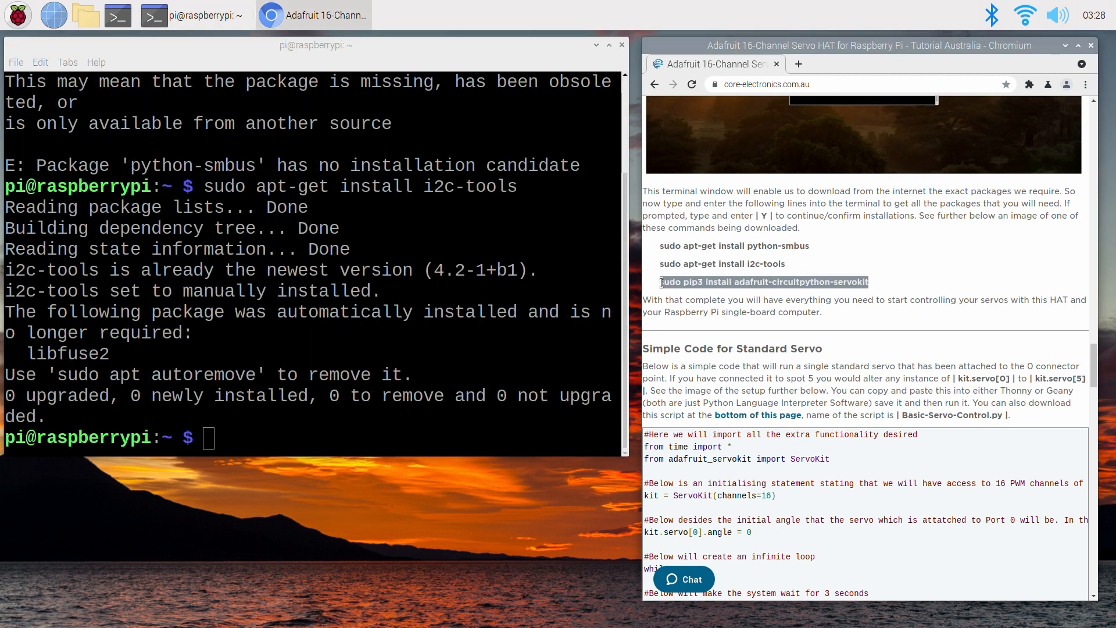
{"action": "right_click", "coordinate": [291, 290]}
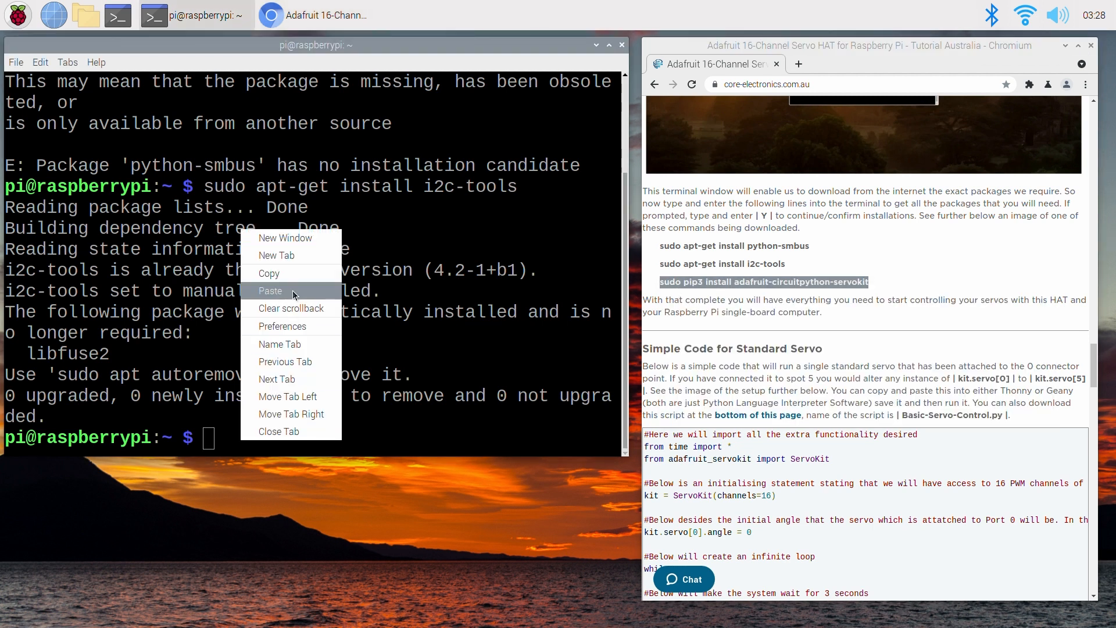
{"action": "left_click", "coordinate": [270, 291]}
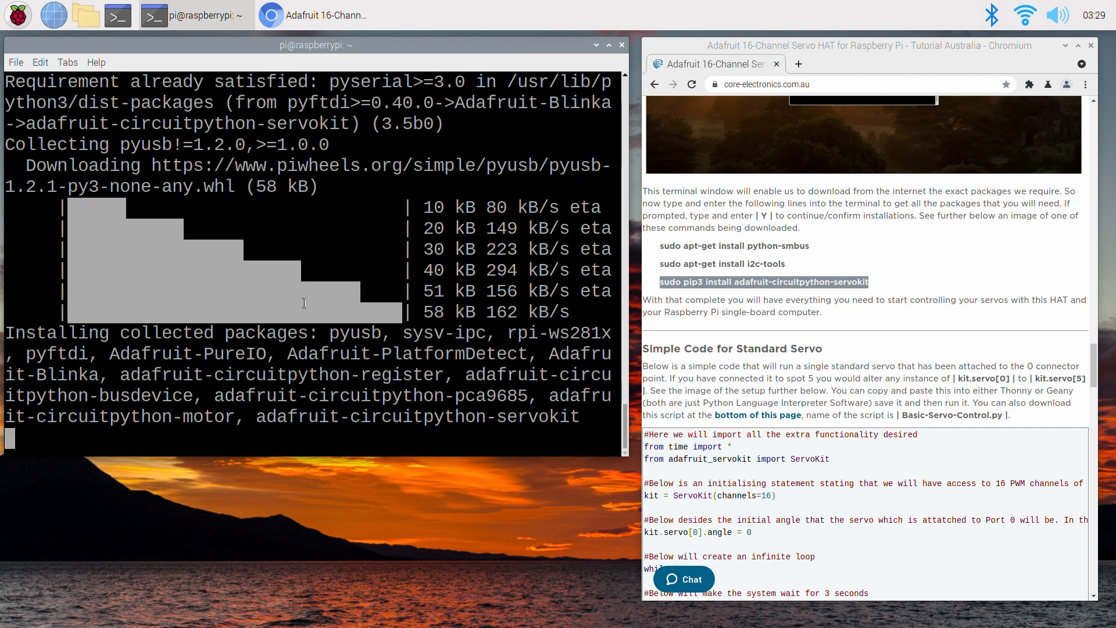
{"action": "left_click", "coordinate": [17, 15]}
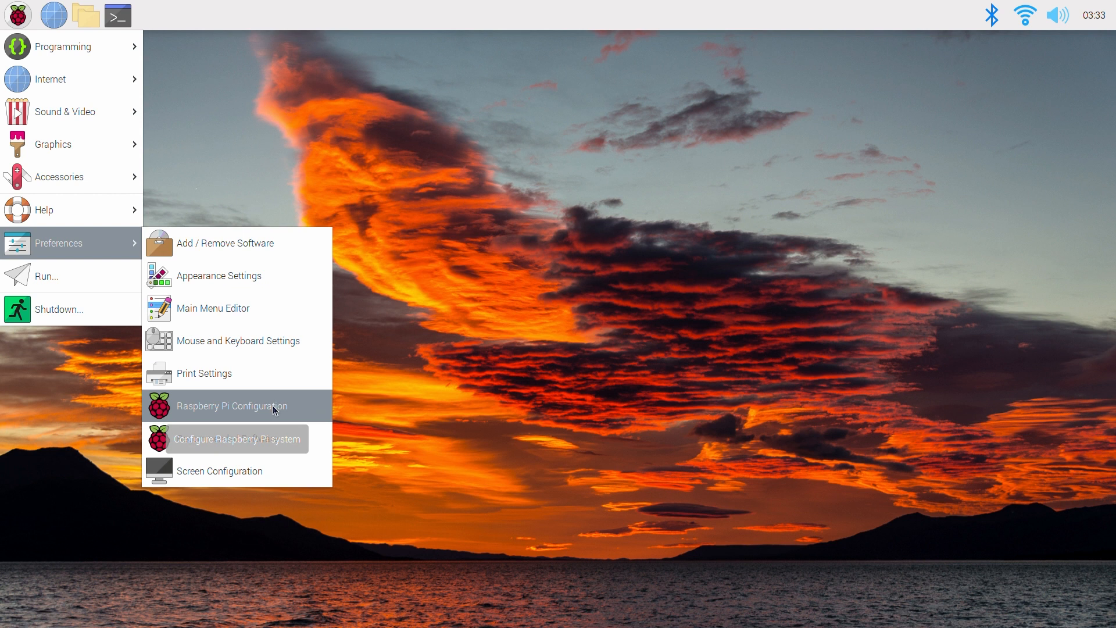
Enable I2C in Raspberry Pi Configuration's Interfaces settings and apply with OK.
{"action": "left_click", "coordinate": [238, 406]}
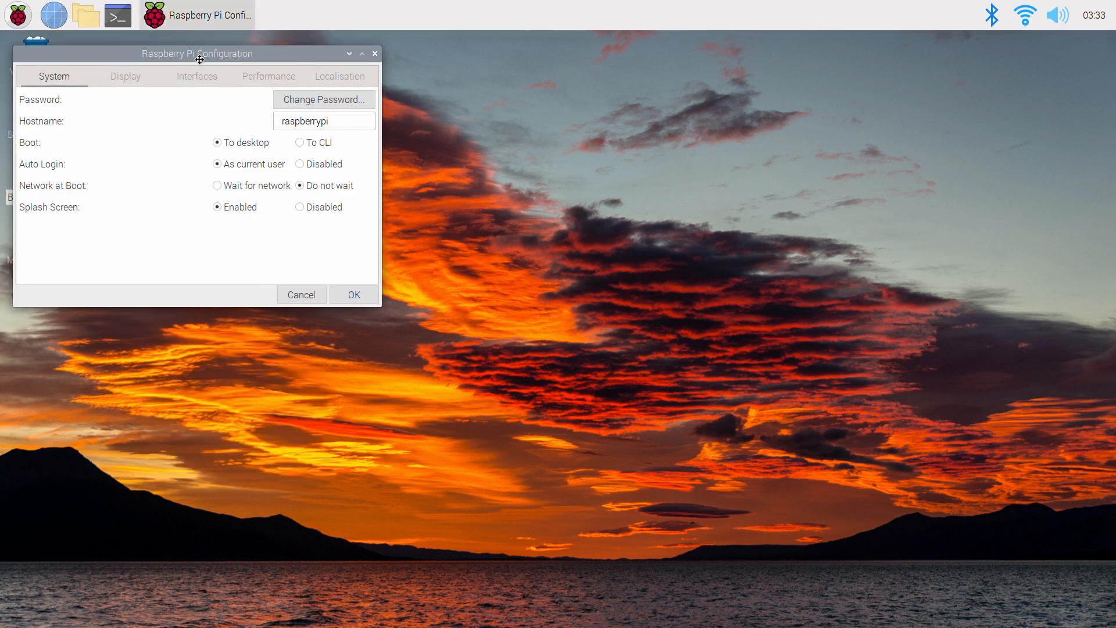
{"action": "left_click", "coordinate": [197, 77]}
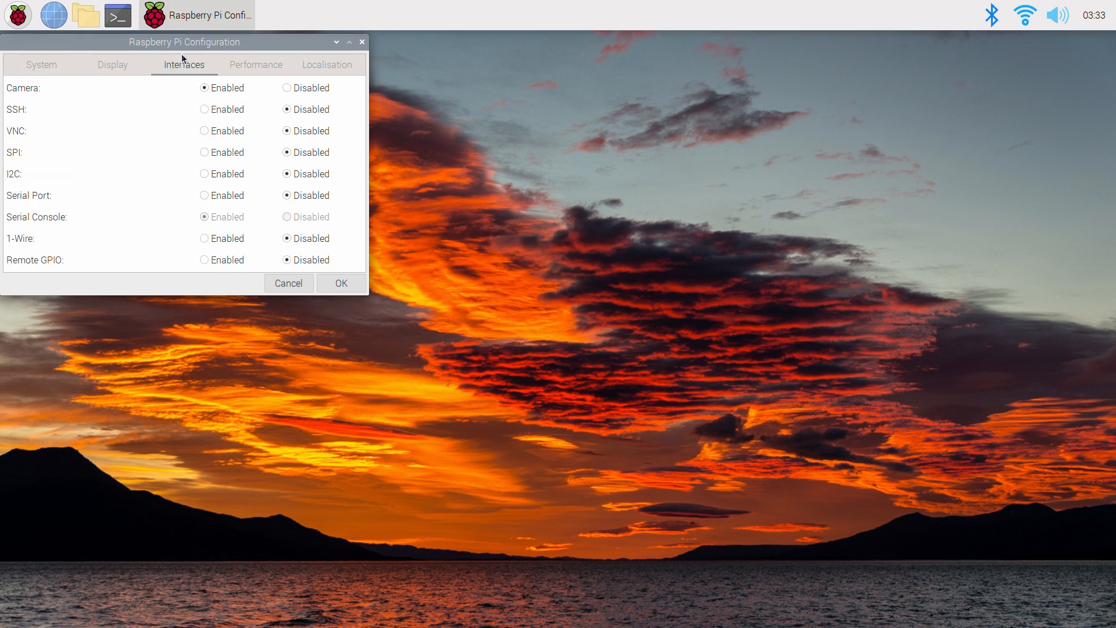
{"action": "left_click", "coordinate": [205, 174]}
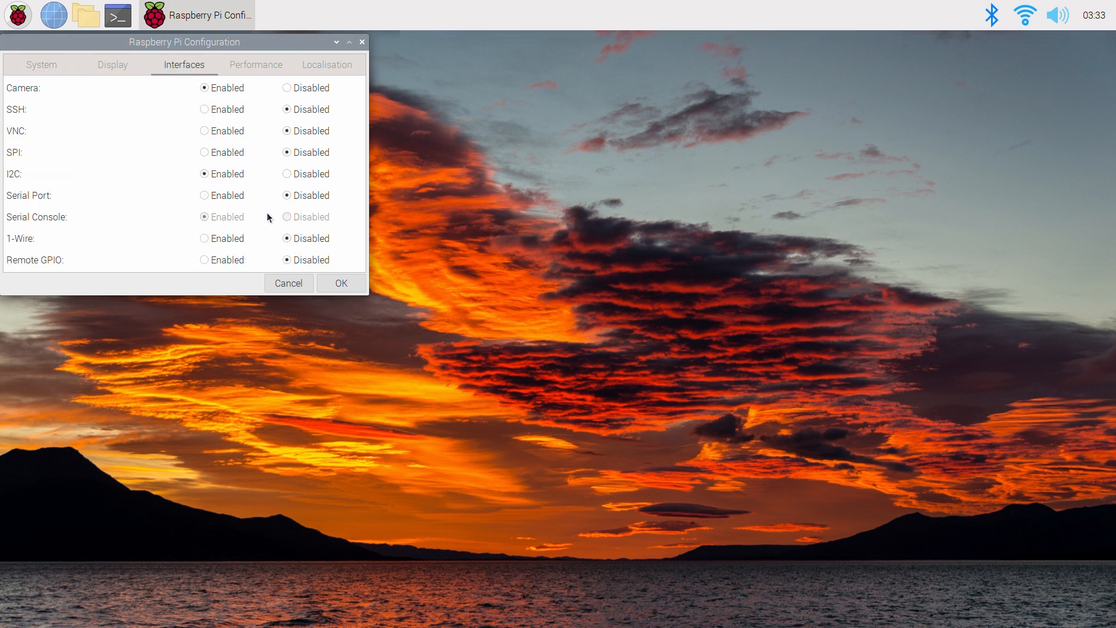
{"action": "left_click", "coordinate": [340, 282]}
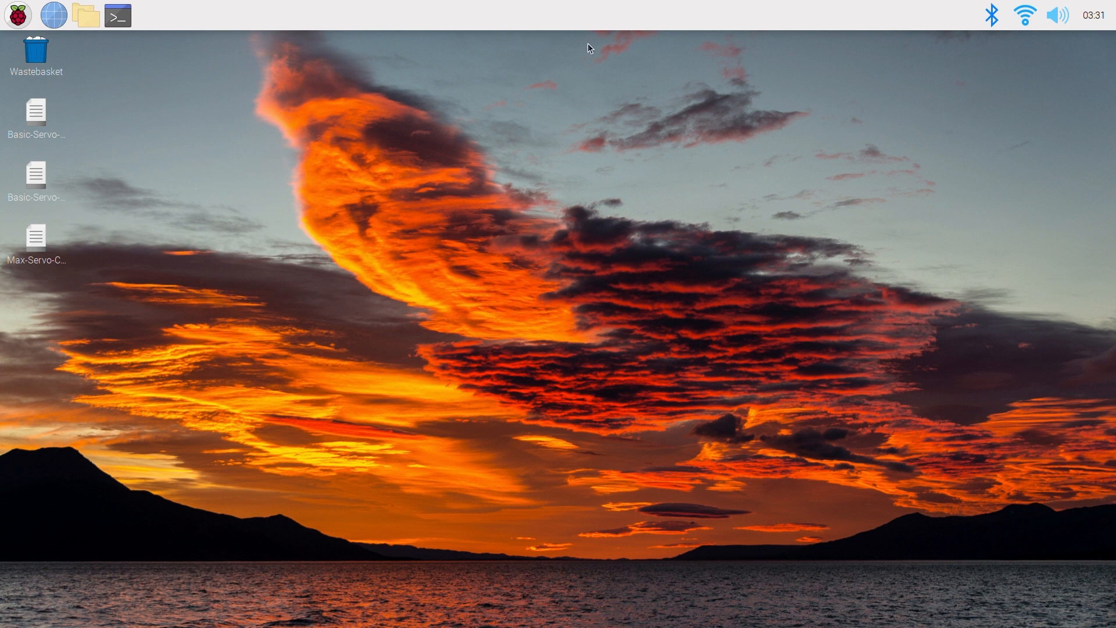
{"action": "mouse_move", "coordinate": [388, 329]}
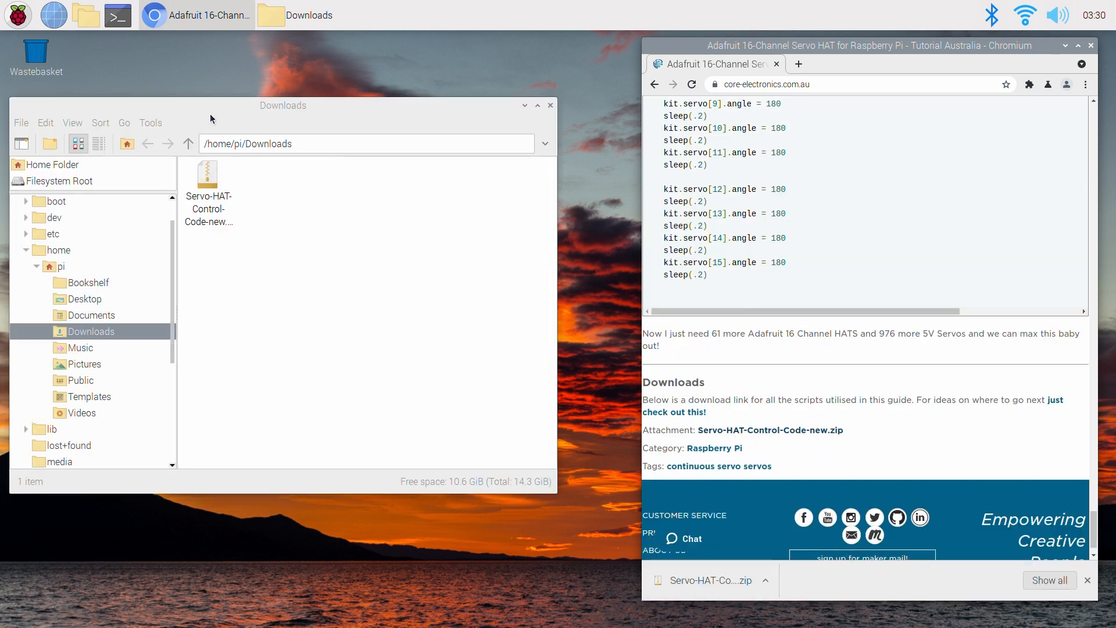
Leave the servo scripts on the desktop and close the Downloads folder window.
{"action": "left_click", "coordinate": [549, 106]}
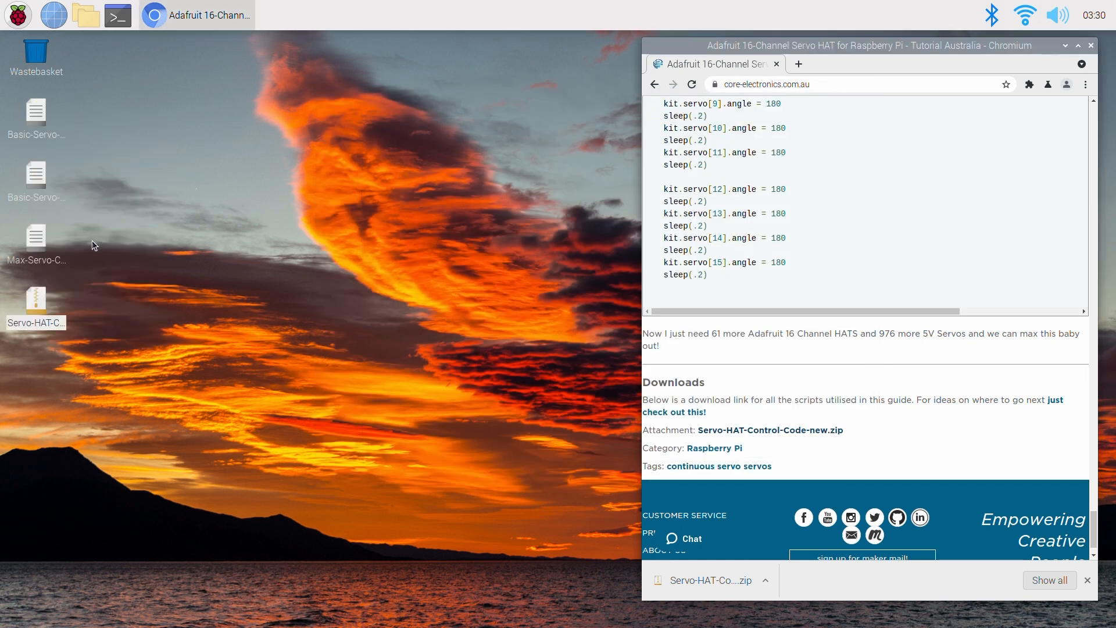
{"action": "left_click", "coordinate": [1089, 46]}
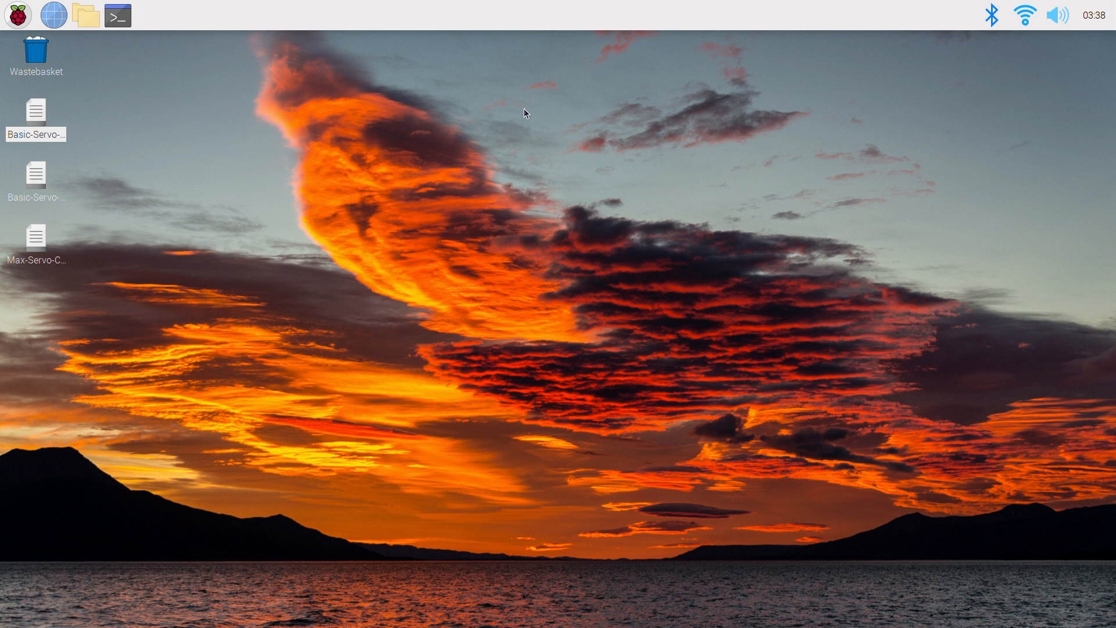
{"action": "mouse_move", "coordinate": [332, 128]}
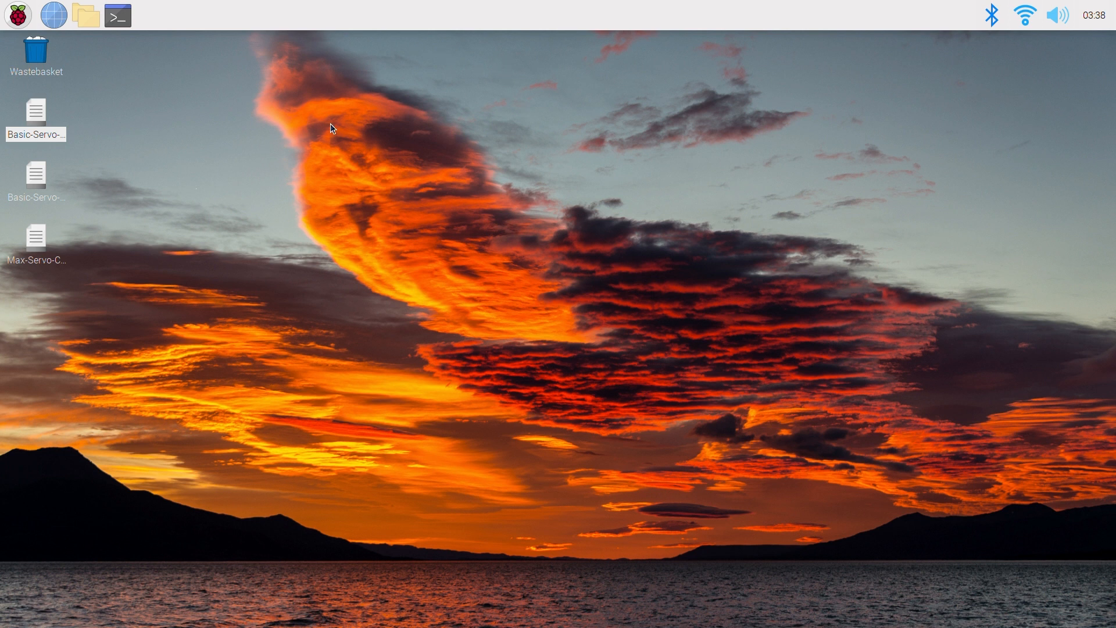
Open Basic-Servo-Control.py from the desktop in Thonny.
{"action": "double_click", "coordinate": [36, 114]}
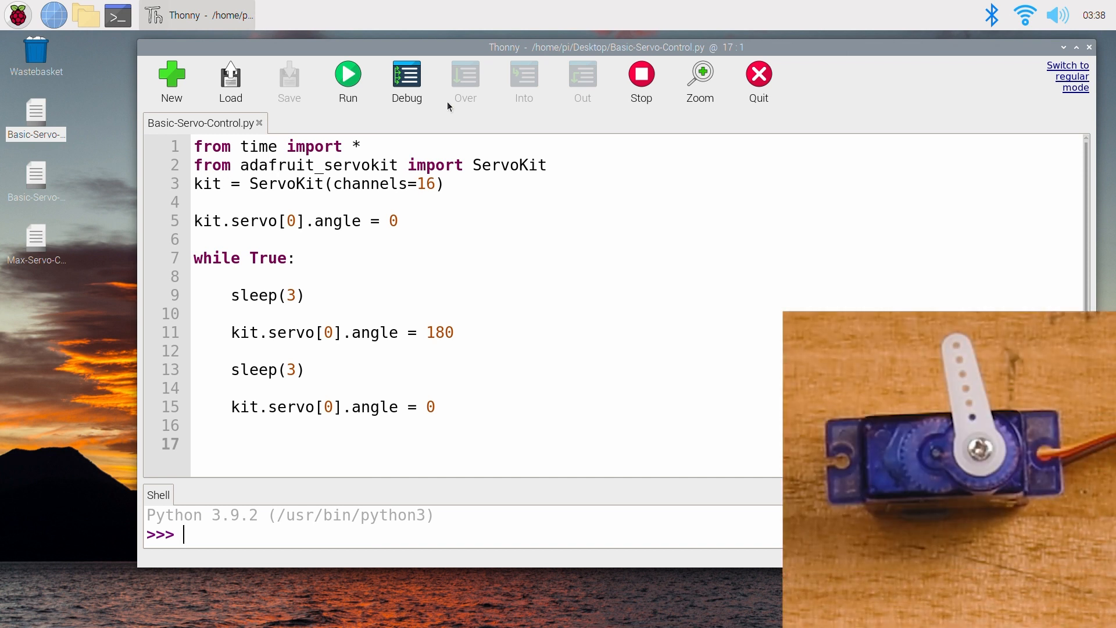
{"action": "left_click", "coordinate": [348, 78]}
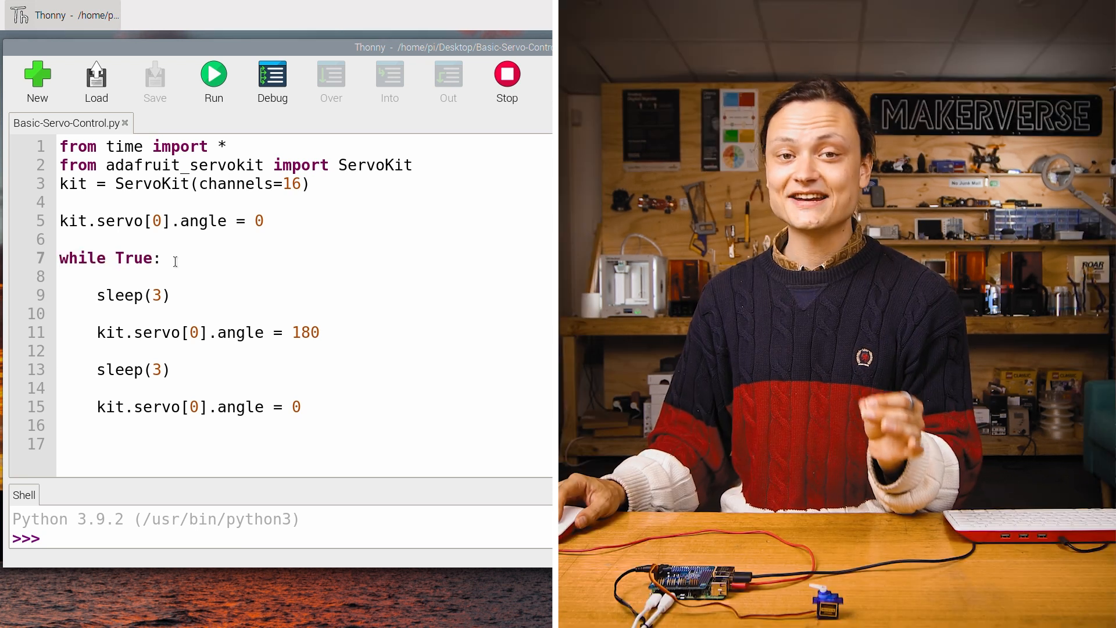
Add Basic-Servo-Continuous-Control.py as a second Thonny tab.
{"action": "left_click", "coordinate": [163, 258]}
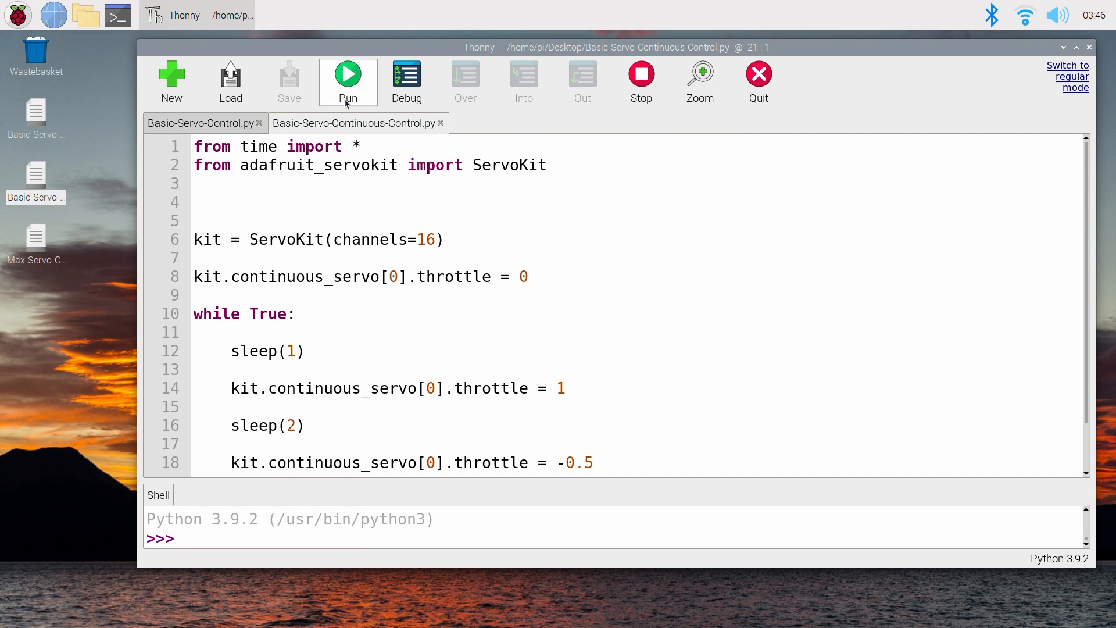
Run Basic-Servo-Continuous-Control.py, looping servo 0 between throttle 1 and -0.5.
{"action": "left_click", "coordinate": [348, 73]}
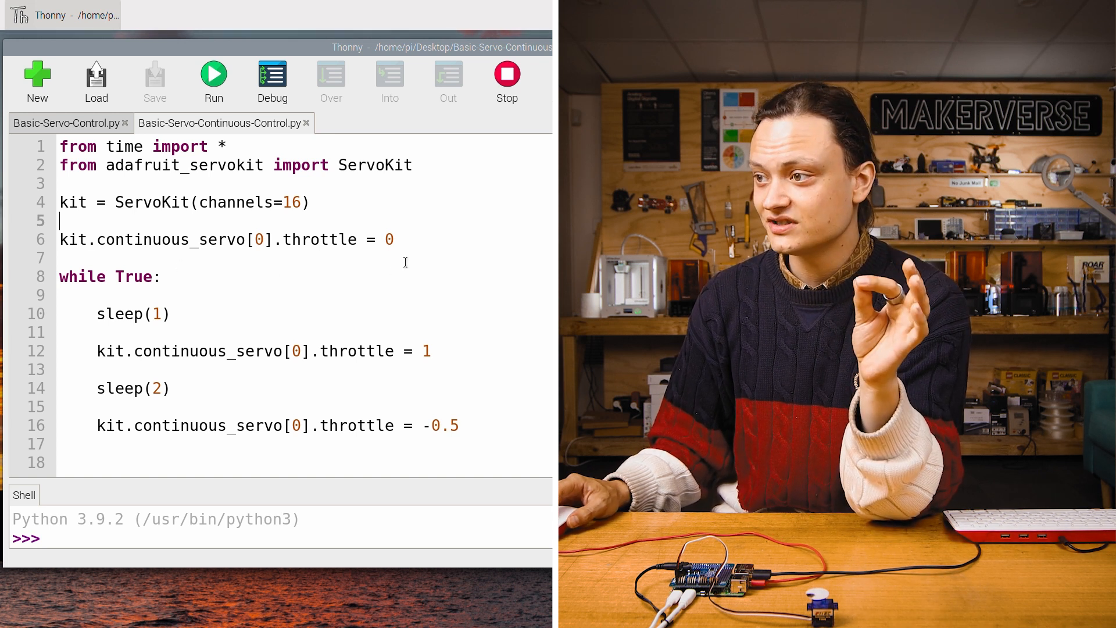
{"action": "double_click", "coordinate": [388, 240]}
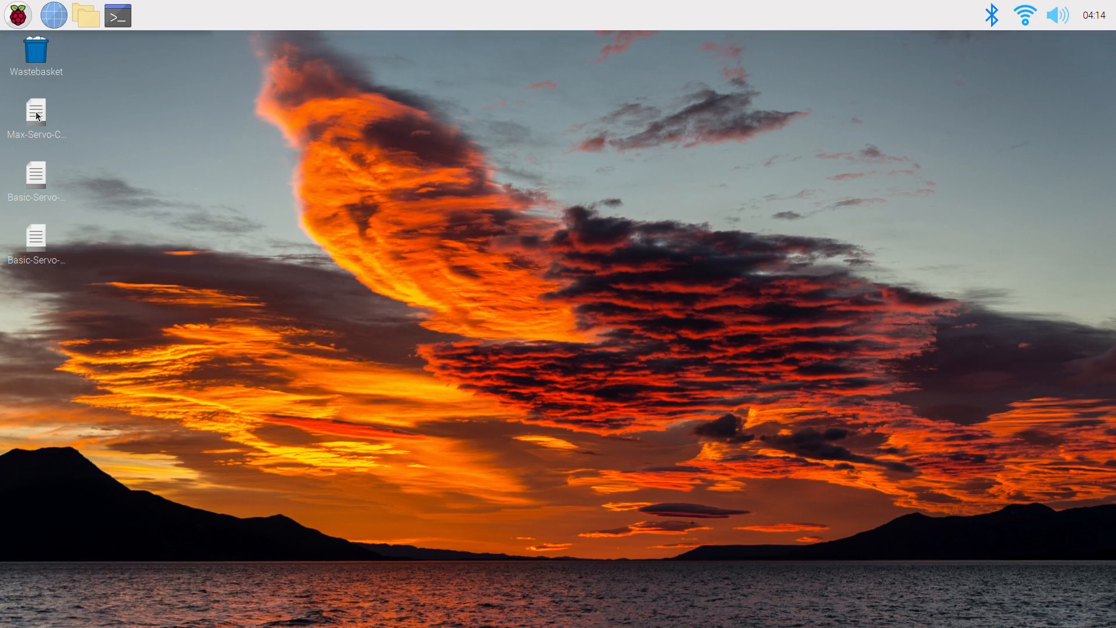
Open Max-Servo-Control.py in Thonny and run it to zero the servos.
{"action": "double_click", "coordinate": [37, 114]}
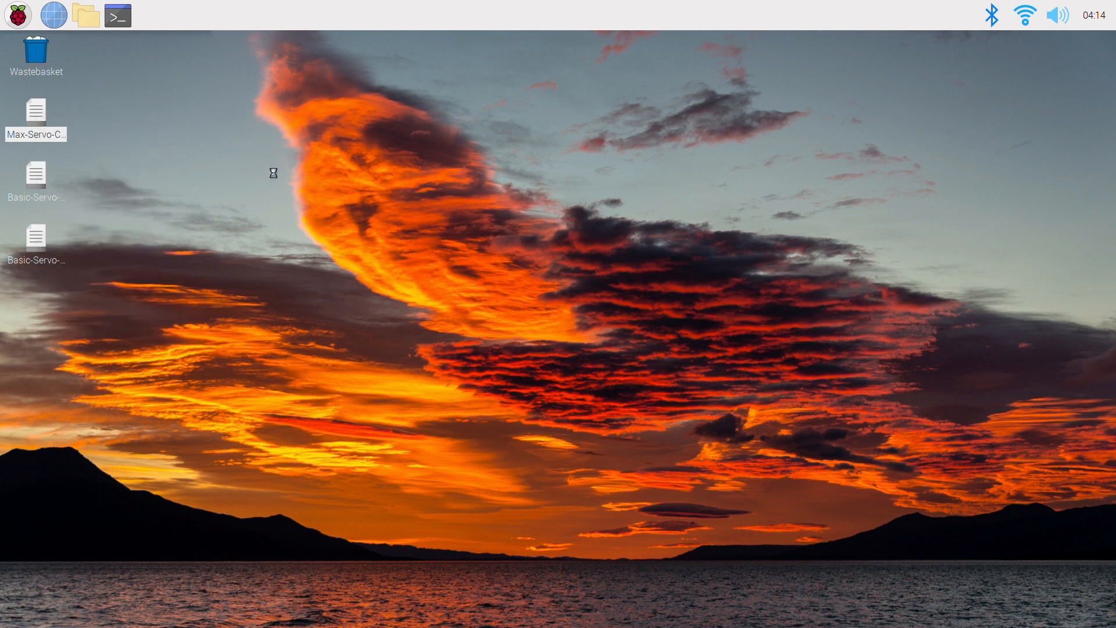
{"action": "double_click", "coordinate": [36, 114]}
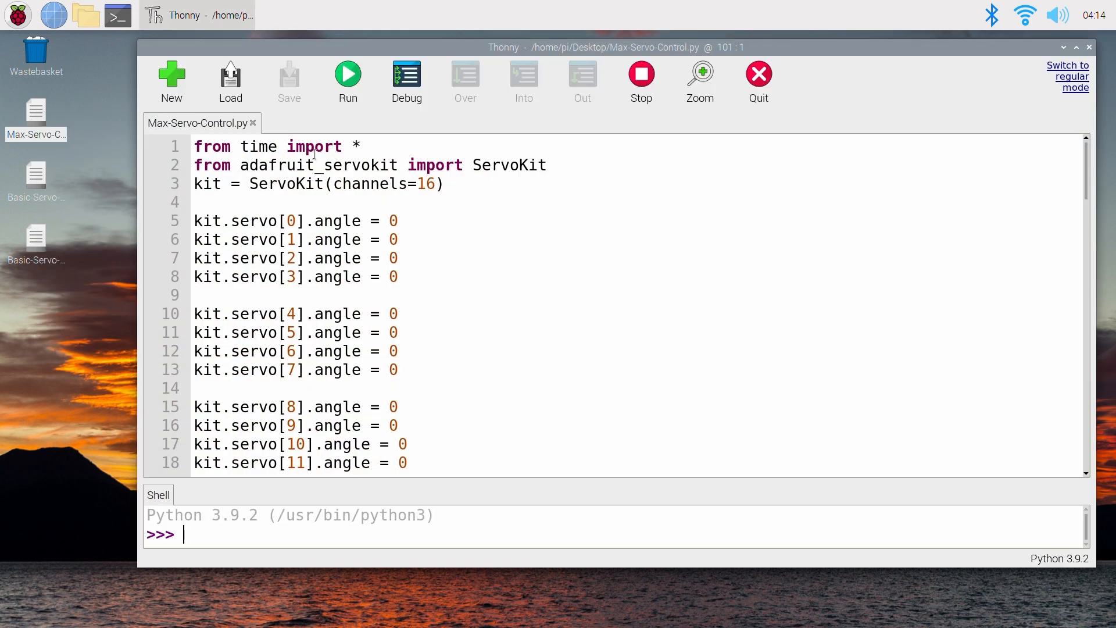
{"action": "left_click", "coordinate": [348, 74]}
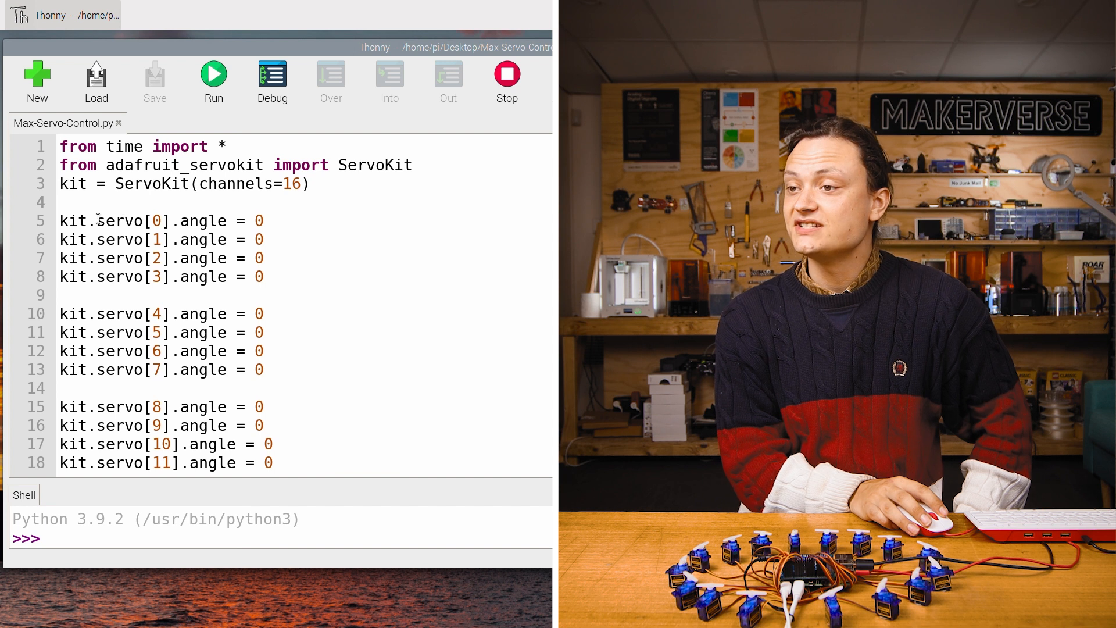
{"action": "double_click", "coordinate": [159, 240]}
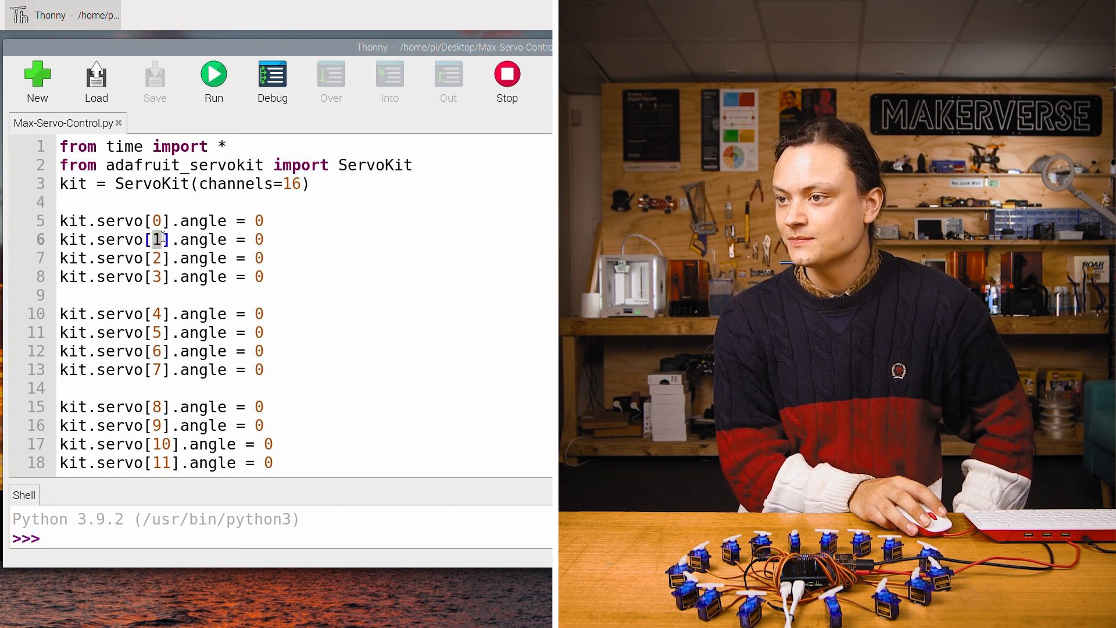
{"action": "scroll", "scroll_direction": "down", "scroll_amount": 3}
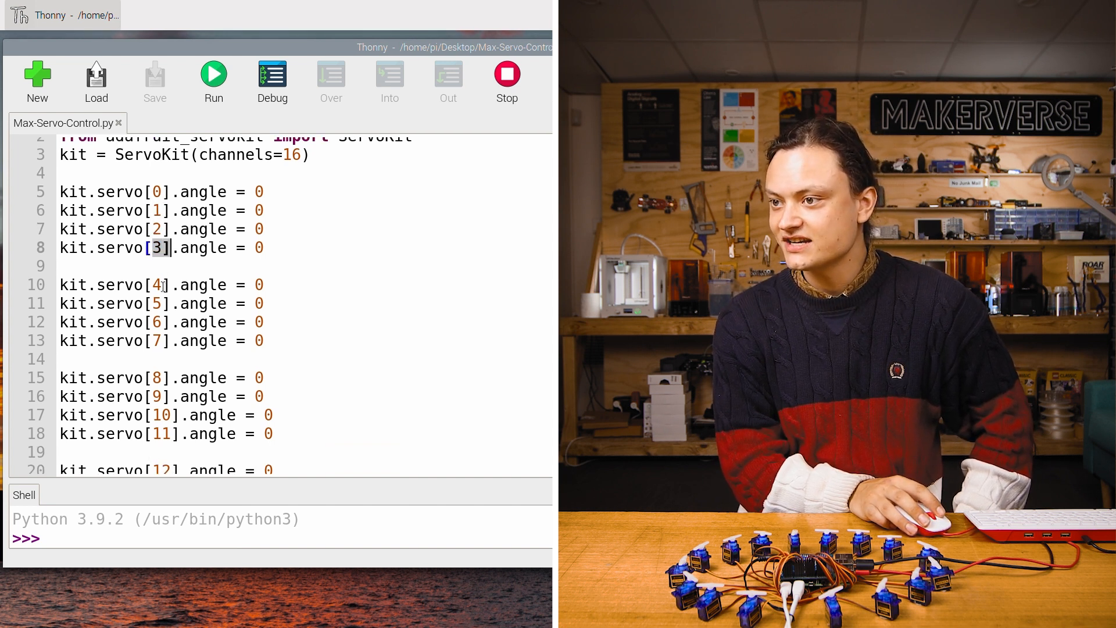
{"action": "scroll", "scroll_direction": "down", "scroll_amount": 3}
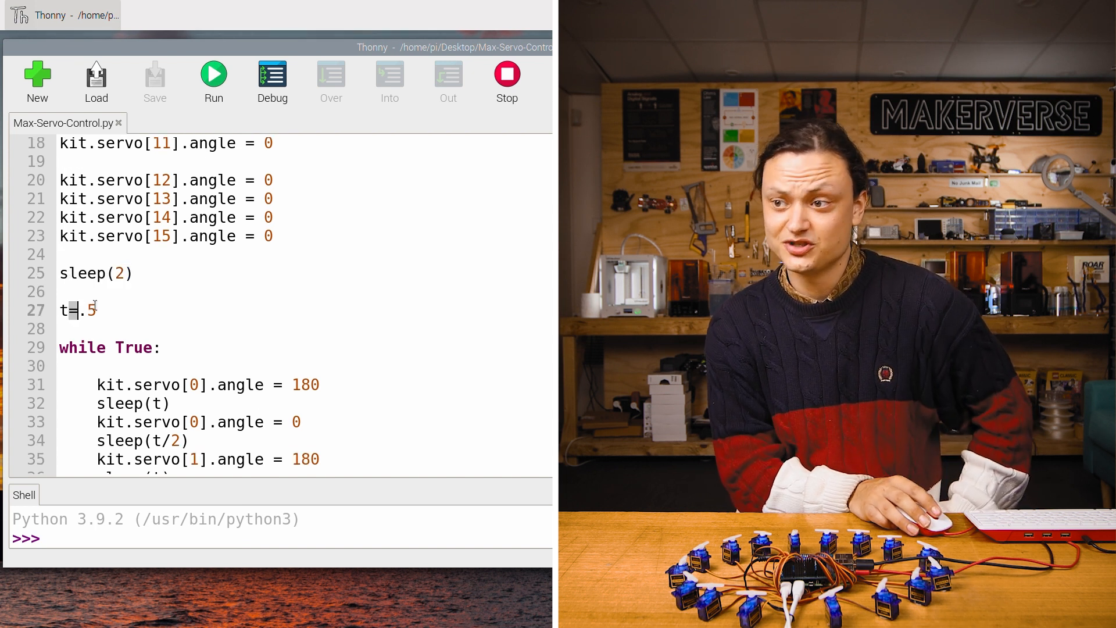
{"action": "scroll", "scroll_direction": "down", "scroll_amount": 3}
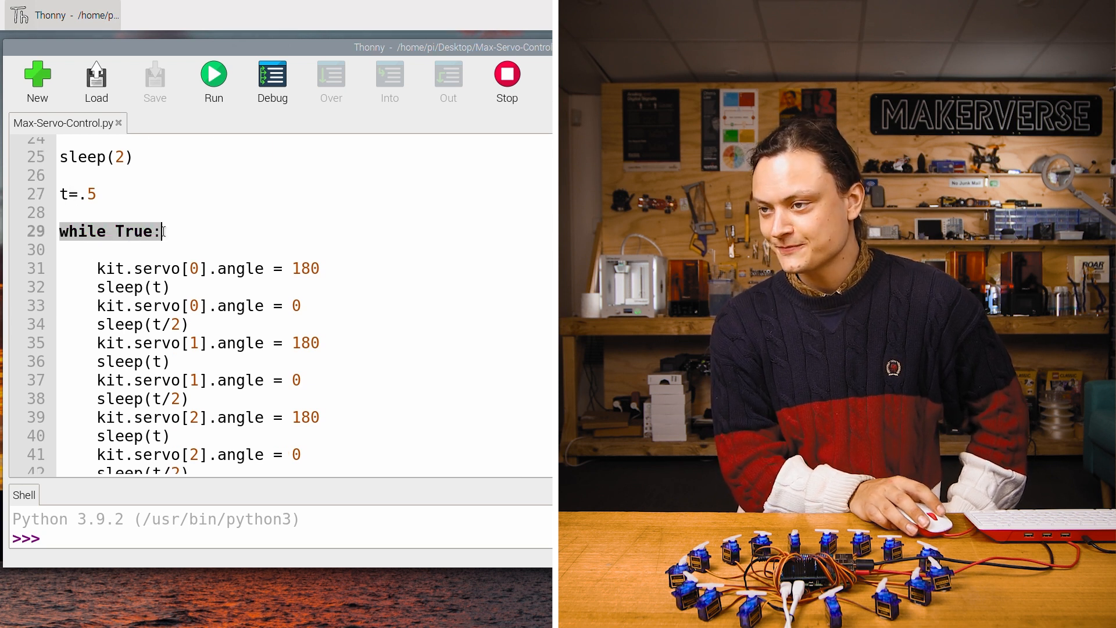
{"action": "scroll", "scroll_direction": "down", "scroll_amount": 3}
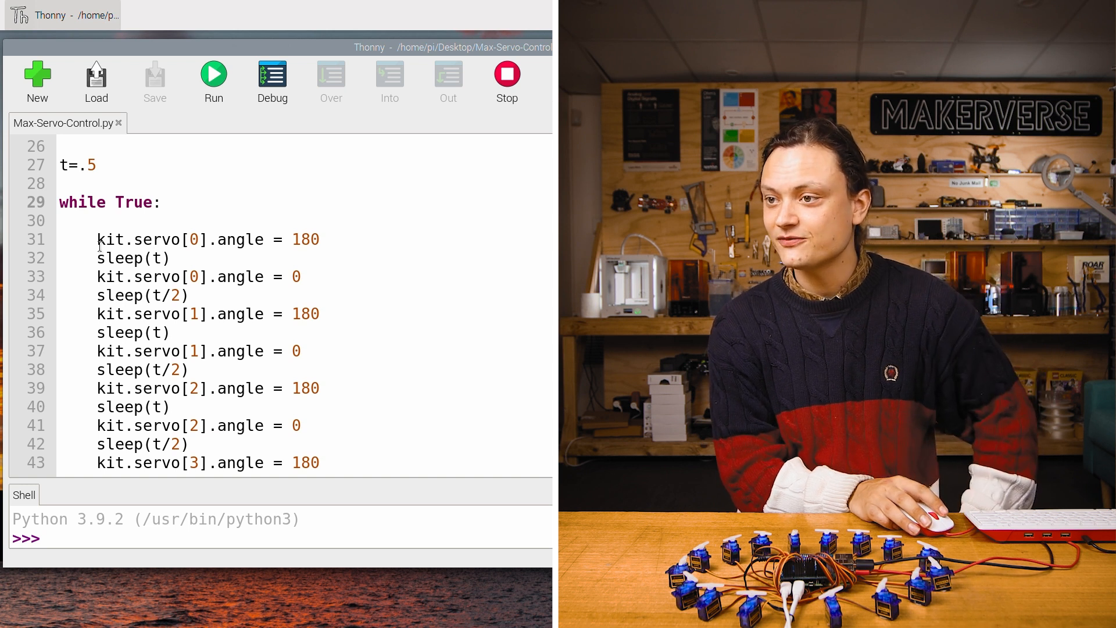
{"action": "double_click", "coordinate": [112, 239]}
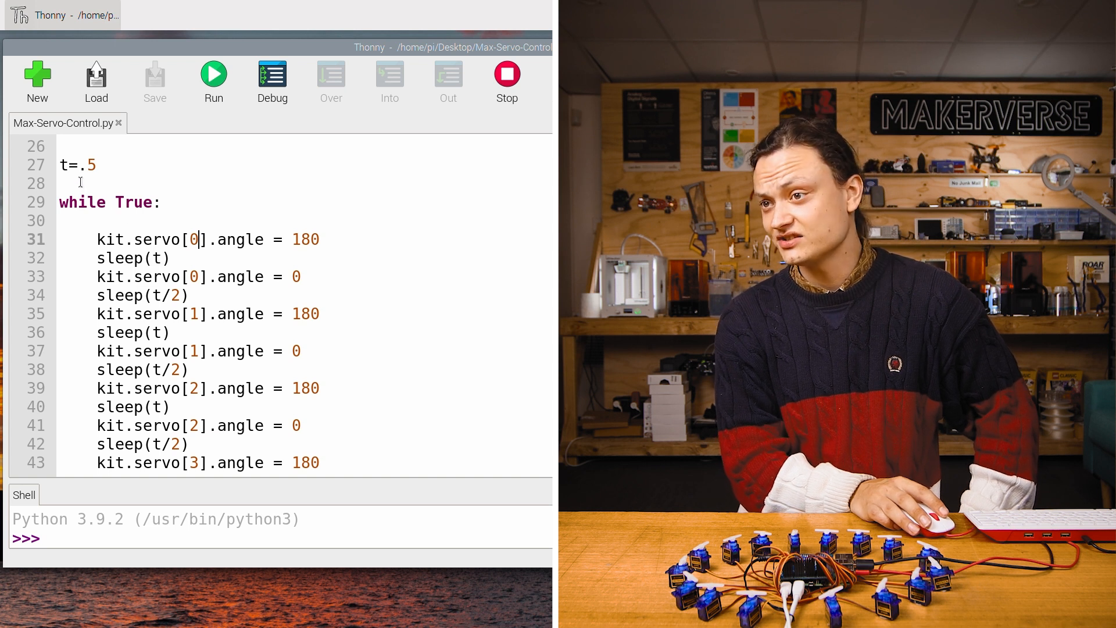
{"action": "scroll", "scroll_direction": "down", "scroll_amount": 3}
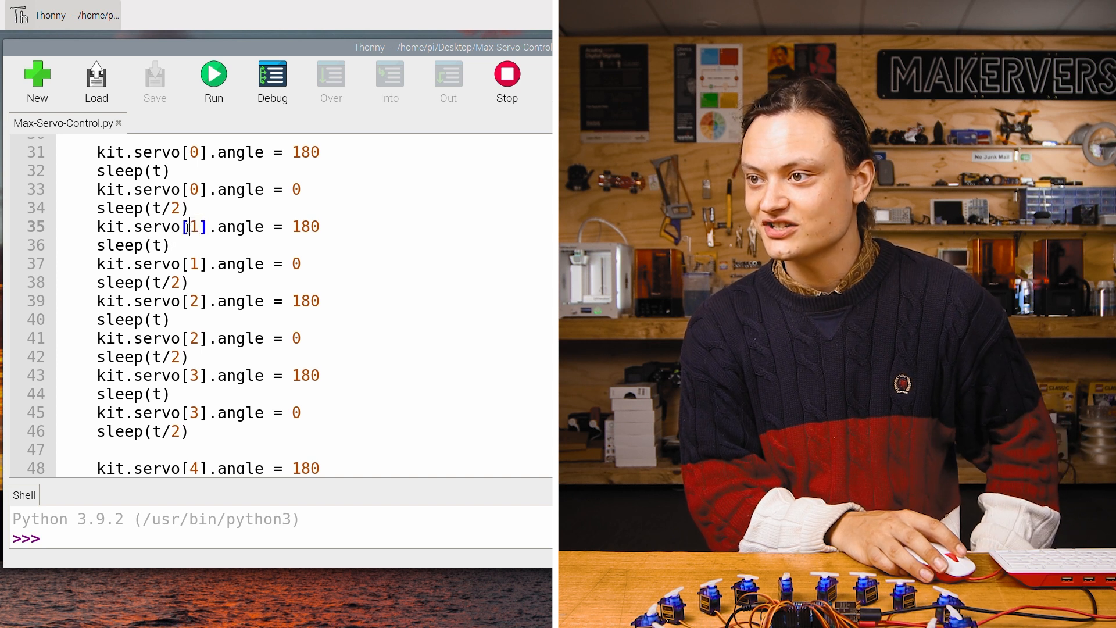
{"action": "scroll", "scroll_direction": "down", "scroll_amount": 3}
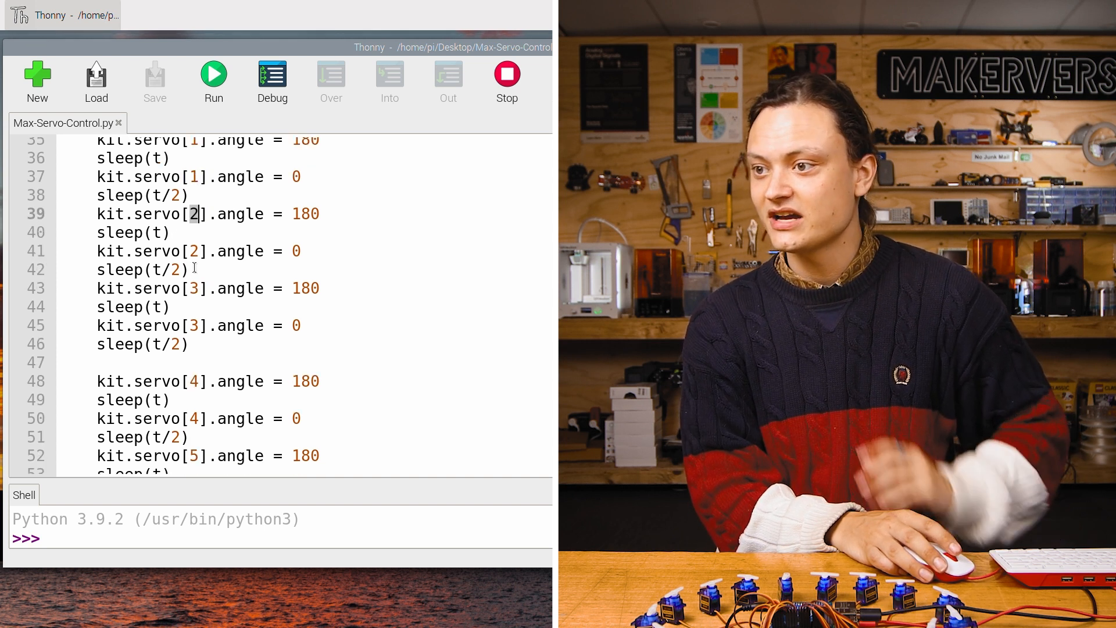
{"action": "scroll", "scroll_direction": "down", "scroll_amount": 3}
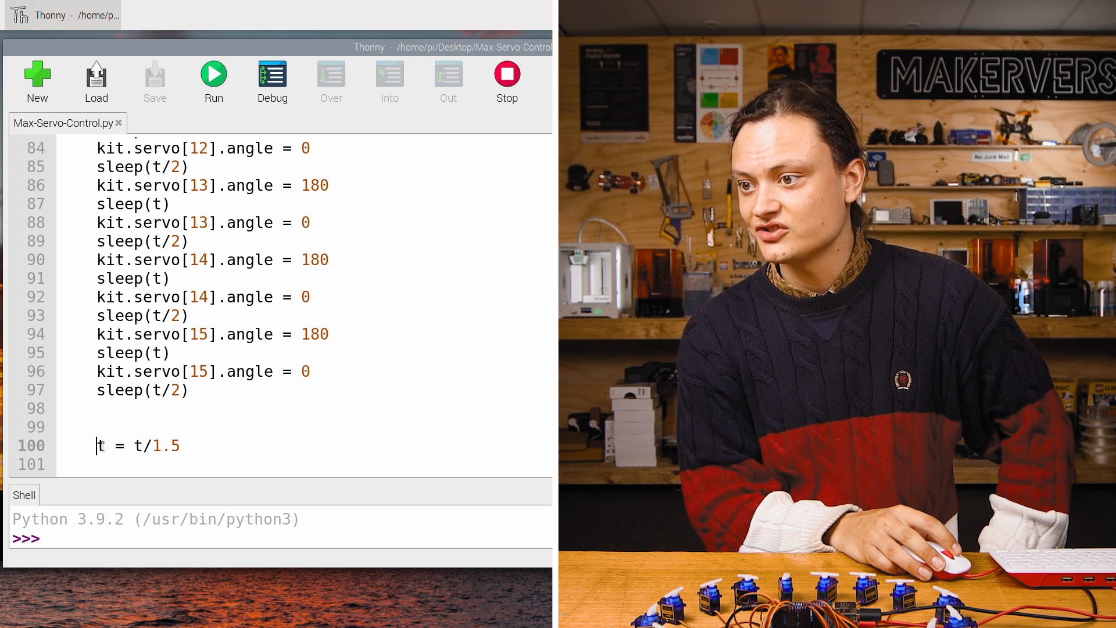
{"action": "double_click", "coordinate": [102, 445]}
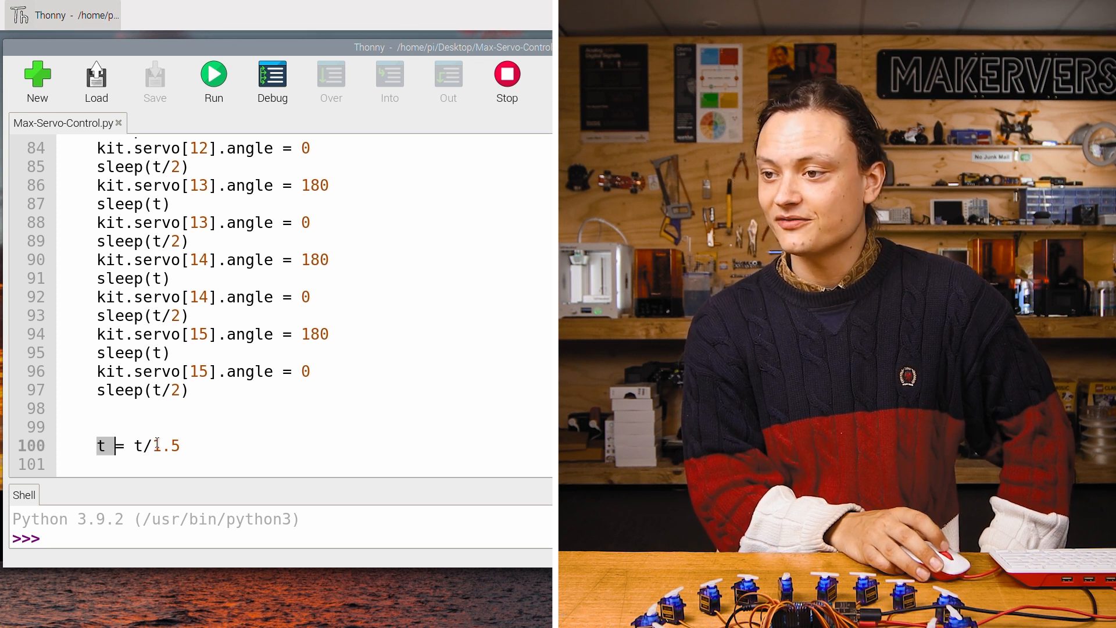